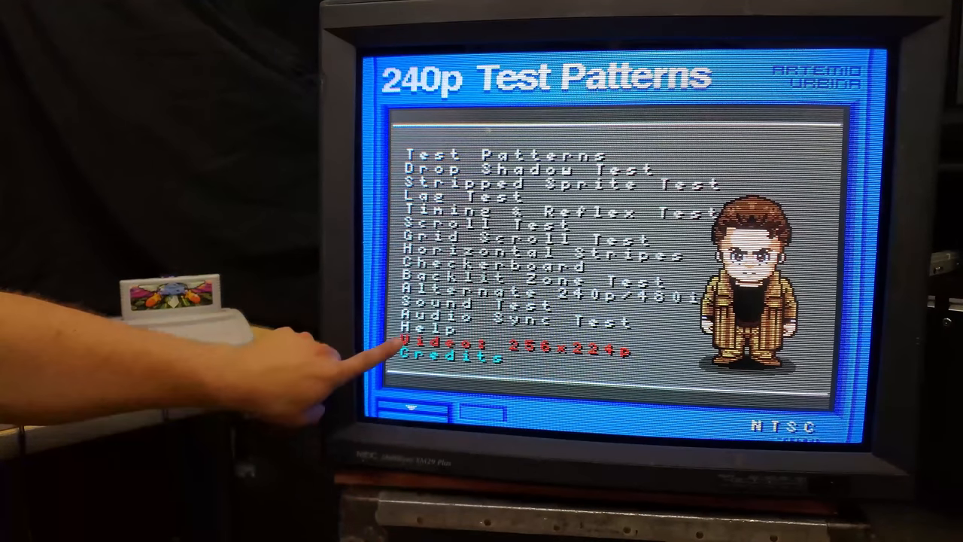
mouse_move(354, 369)
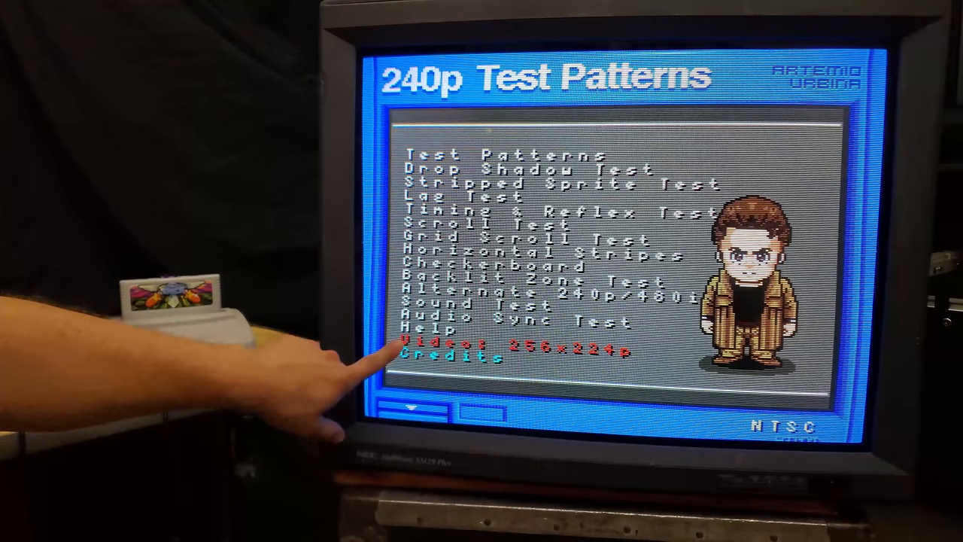